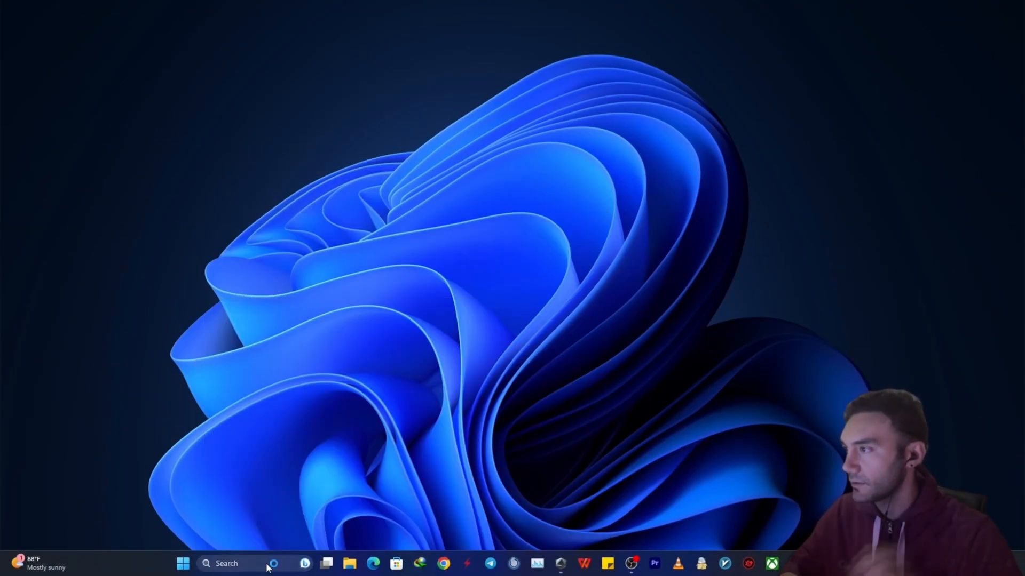
- Launch Battle.net from the taskbar and bring up the Overwatch 2 game page
{"action": "left_click", "coordinate": [292, 563]}
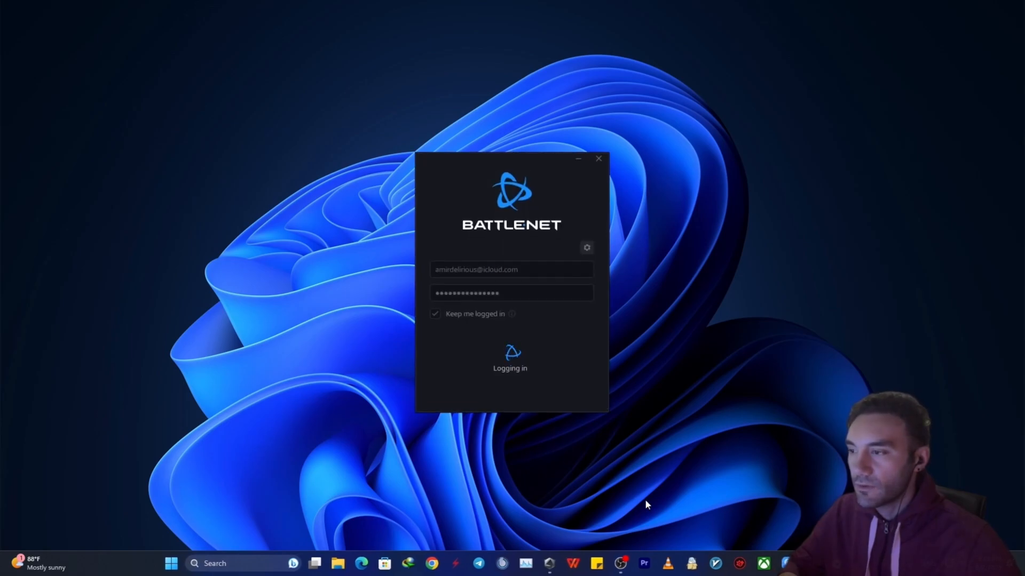
{"action": "mouse_move", "coordinate": [533, 350]}
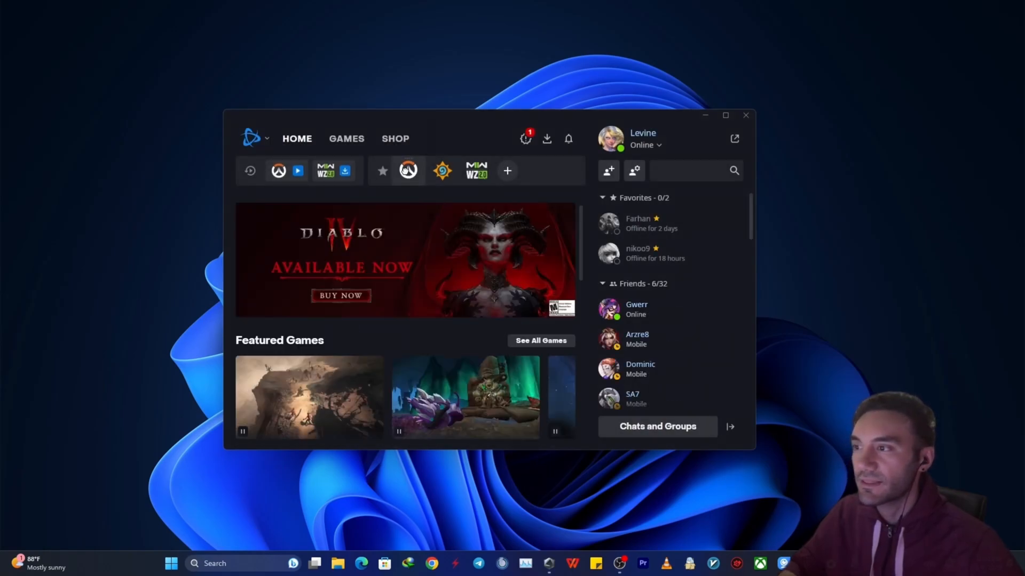
{"action": "left_click", "coordinate": [408, 171]}
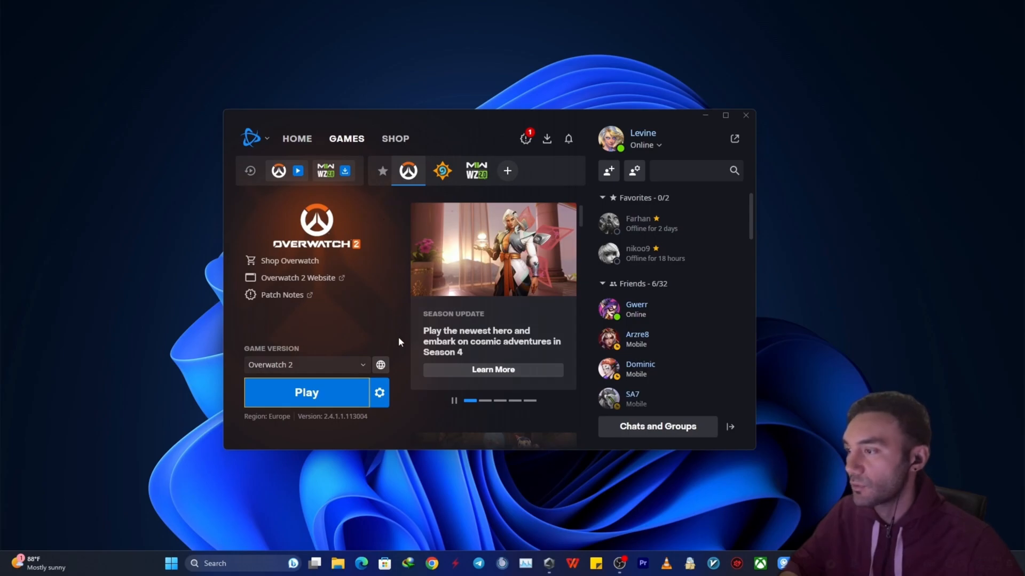
{"action": "mouse_move", "coordinate": [380, 392]}
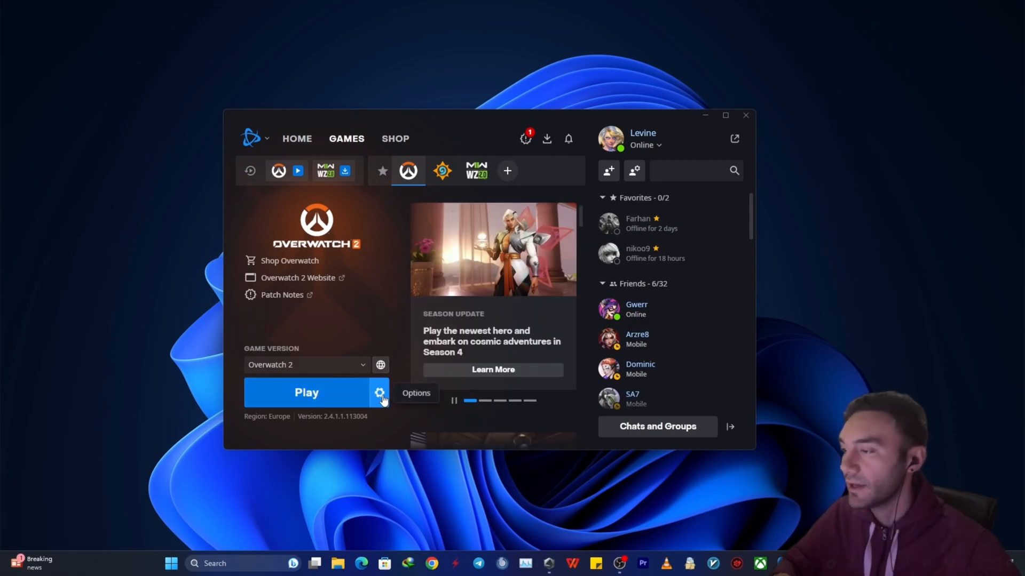
- Show the Overwatch 2 install folder in File Explorer via the game's Options menu
{"action": "left_click", "coordinate": [380, 392]}
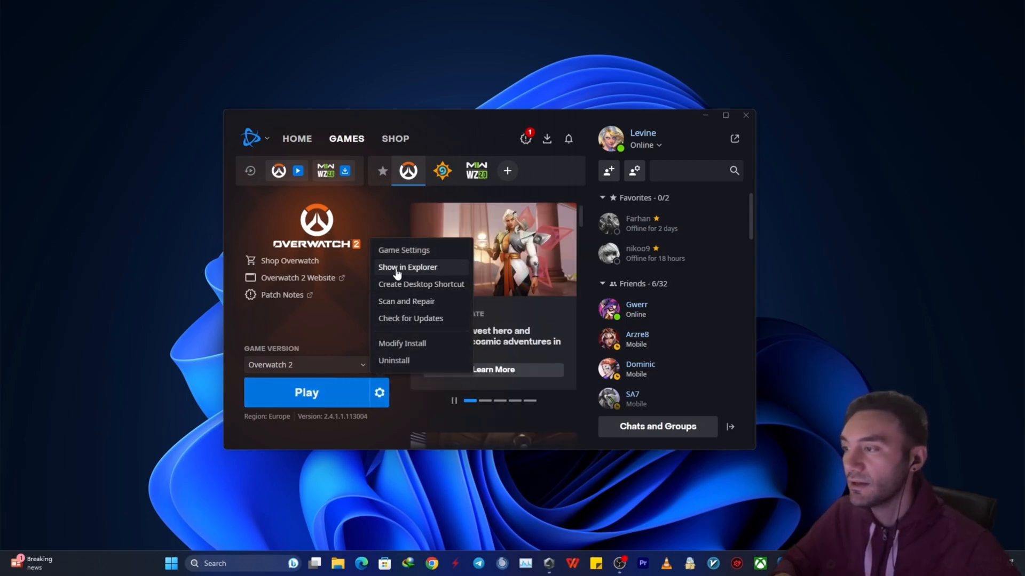
{"action": "left_click", "coordinate": [407, 267]}
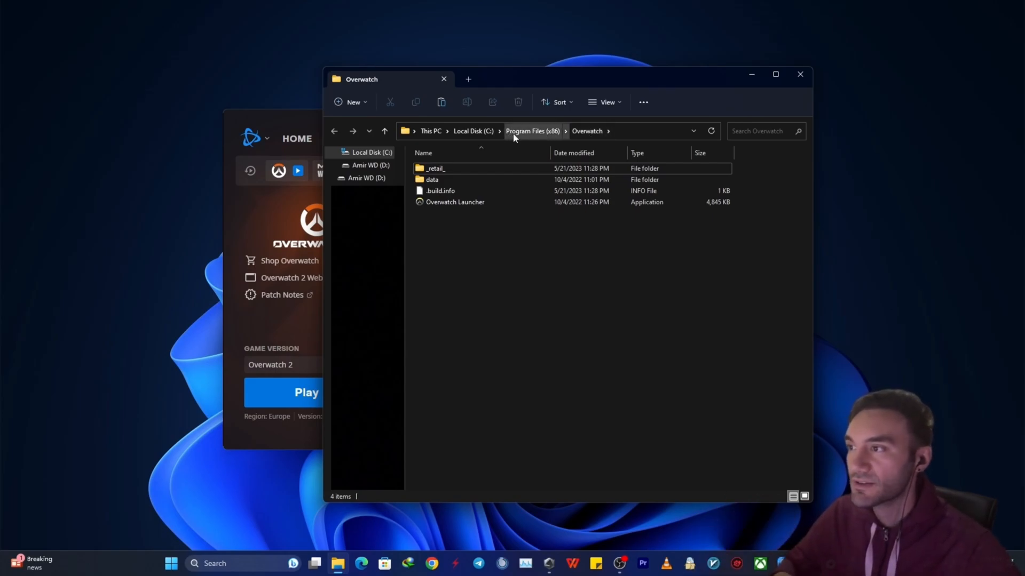
- Go up to Program Files (x86) and bring up actions for the Overwatch folder
{"action": "left_click", "coordinate": [532, 131]}
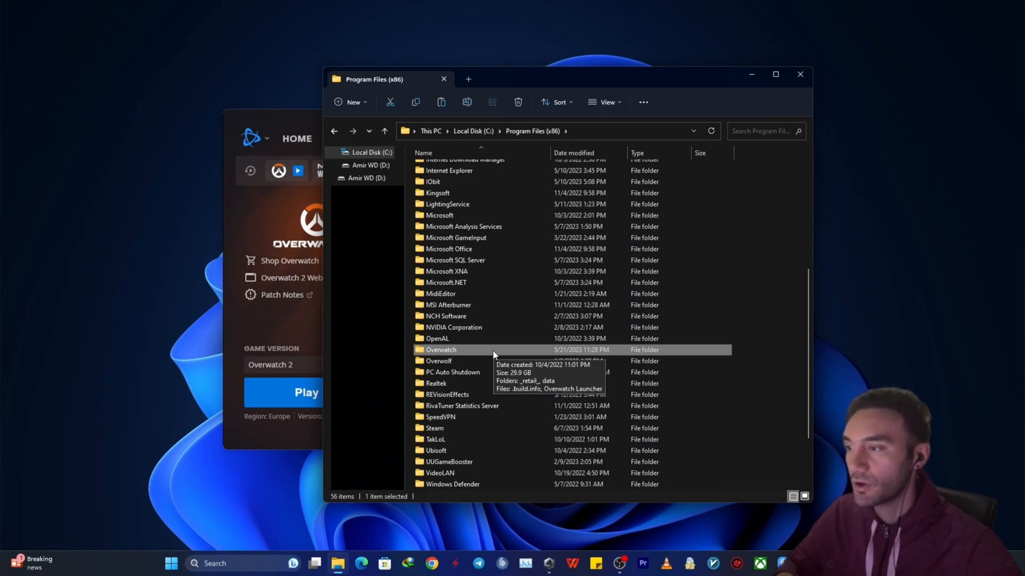
{"action": "right_click", "coordinate": [442, 349]}
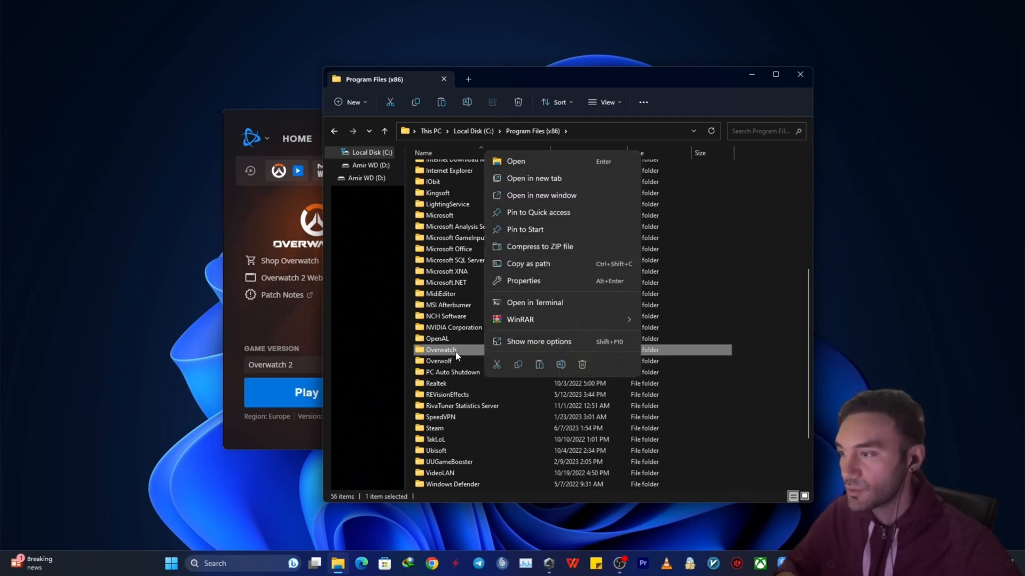
{"action": "mouse_move", "coordinate": [519, 367]}
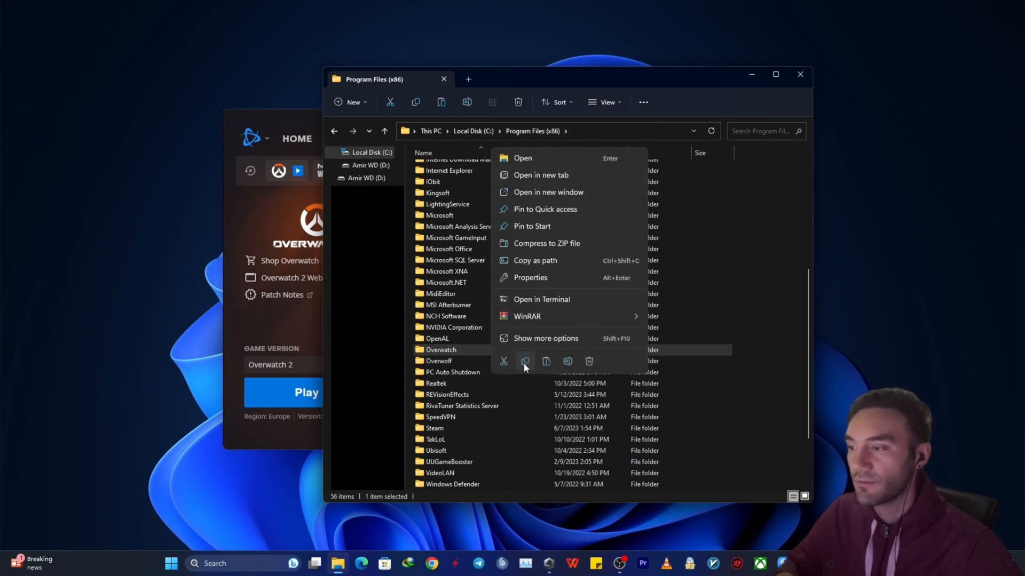
{"action": "mouse_move", "coordinate": [525, 364]}
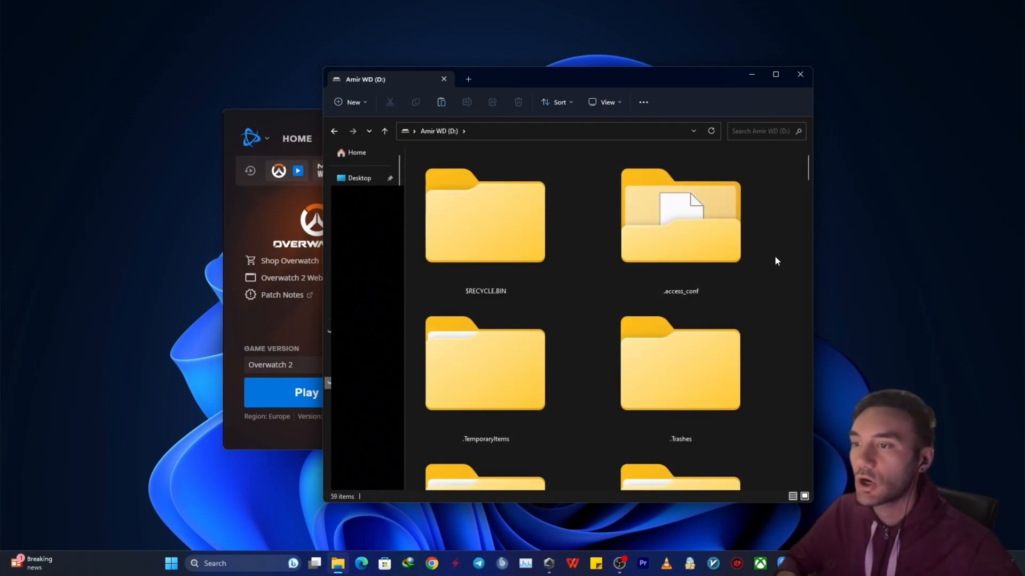
- Paste the copied Overwatch folder onto the D: drive, starting the 1,221-item copy
{"action": "right_click", "coordinate": [776, 261]}
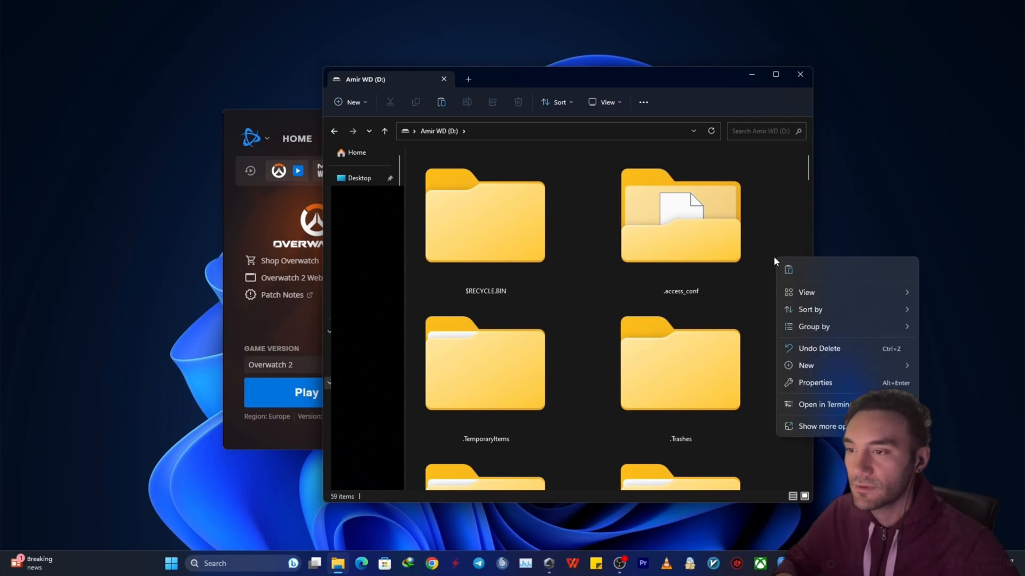
{"action": "mouse_move", "coordinate": [793, 276]}
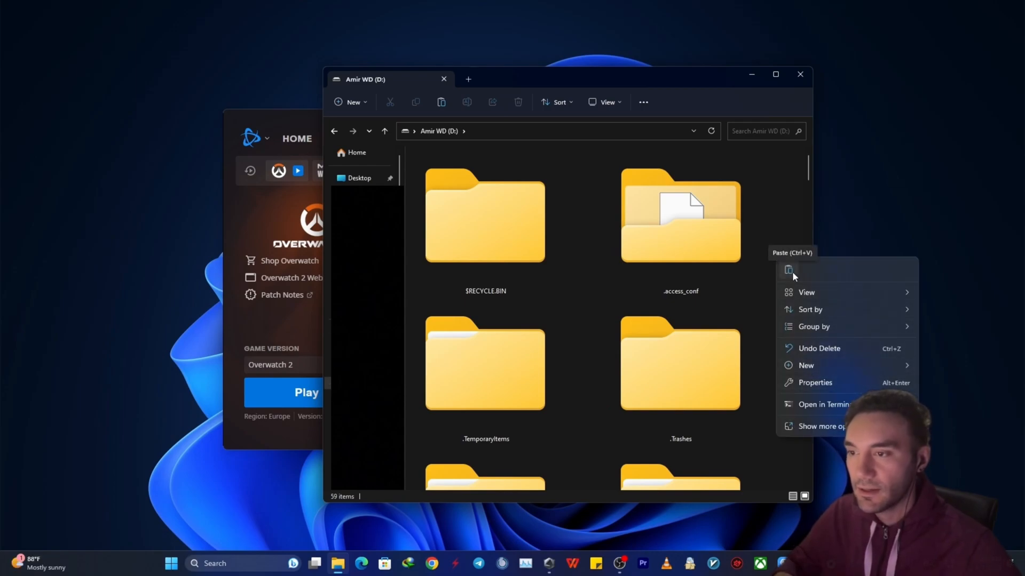
{"action": "left_click", "coordinate": [787, 270]}
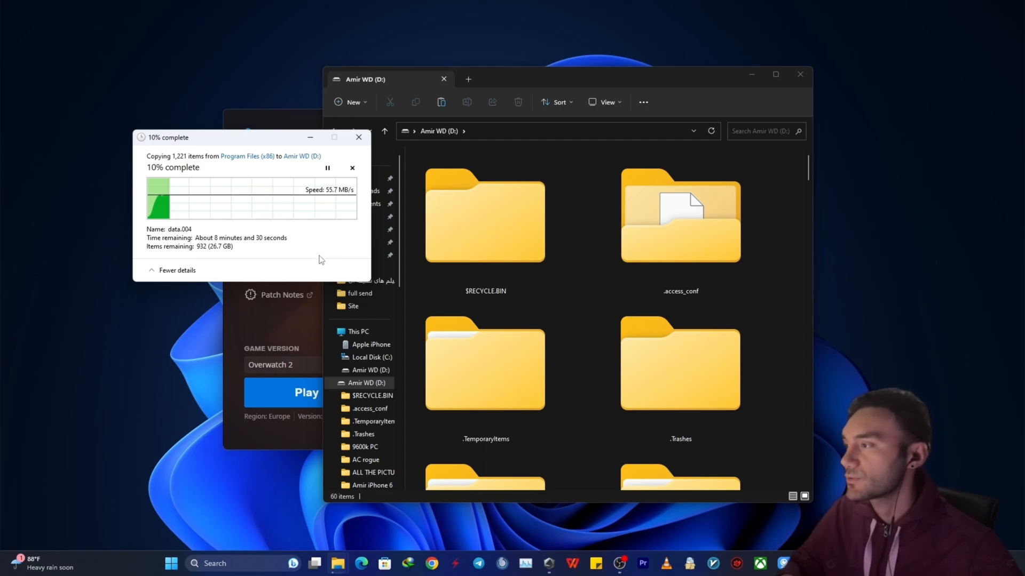
{"action": "mouse_move", "coordinate": [244, 250]}
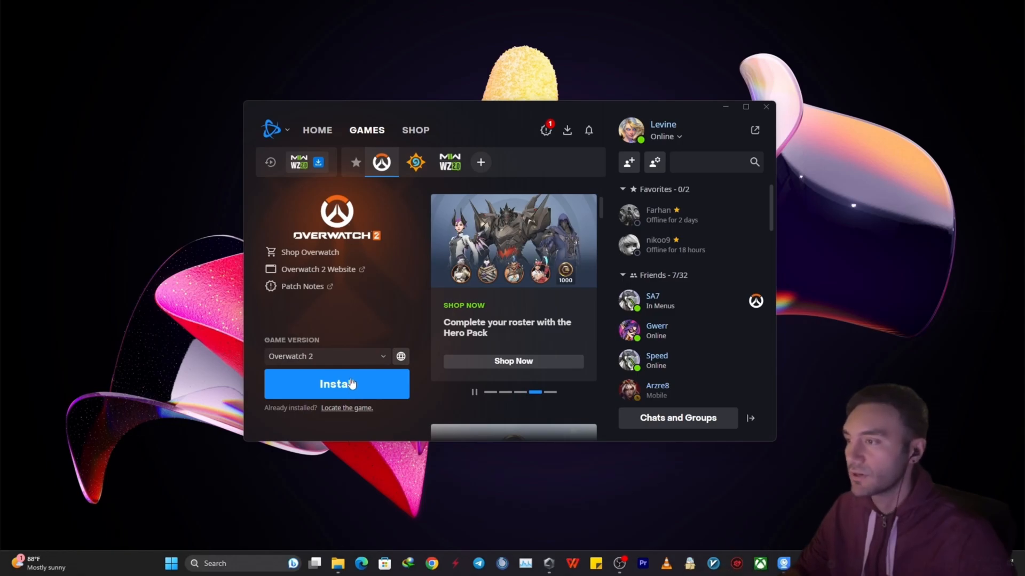
{"action": "mouse_move", "coordinate": [326, 387]}
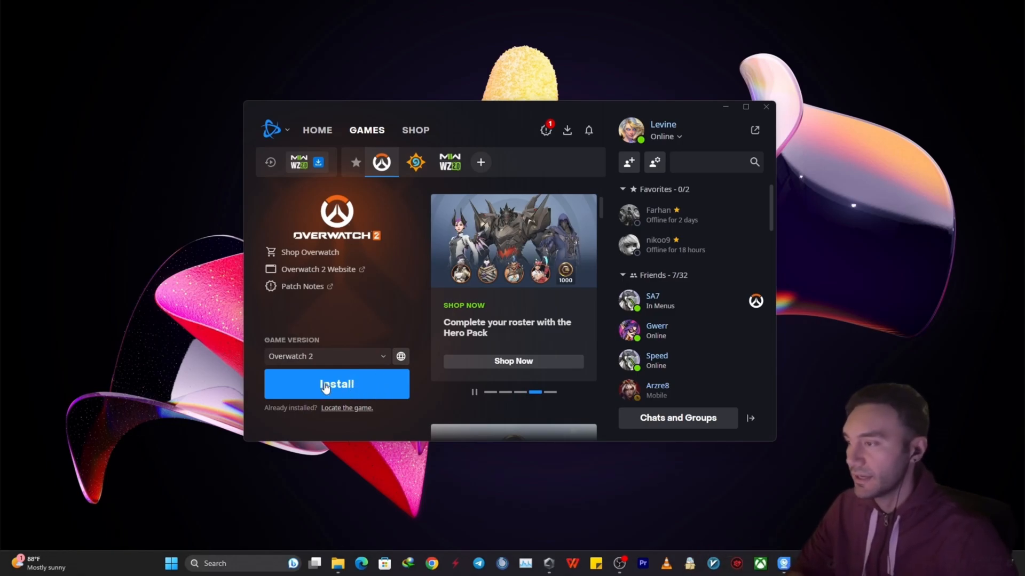
{"action": "mouse_move", "coordinate": [361, 412]}
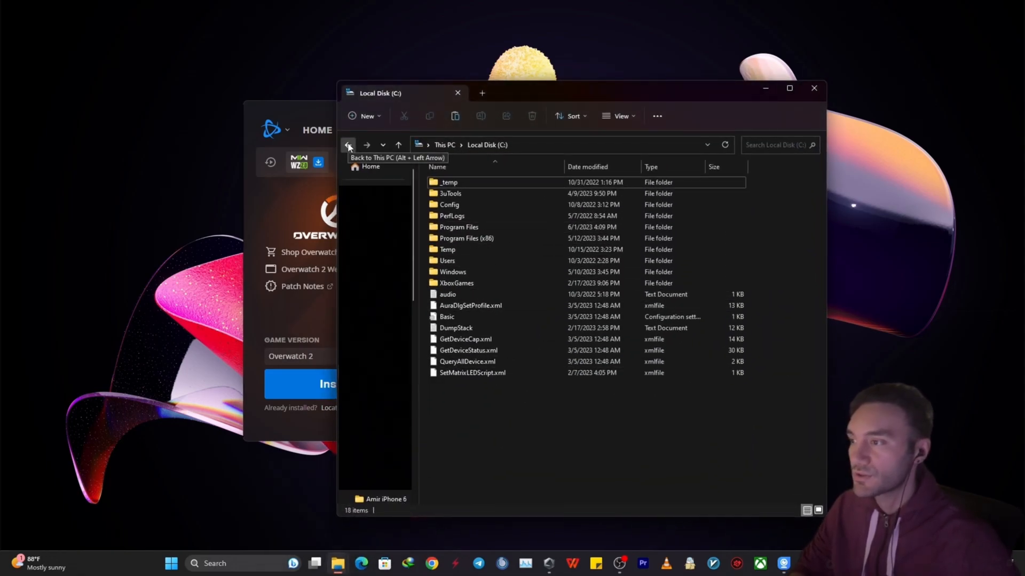
- Navigate from the drive list into Local Disk (C:) and its Program Files (x86) folder
{"action": "left_click", "coordinate": [348, 145]}
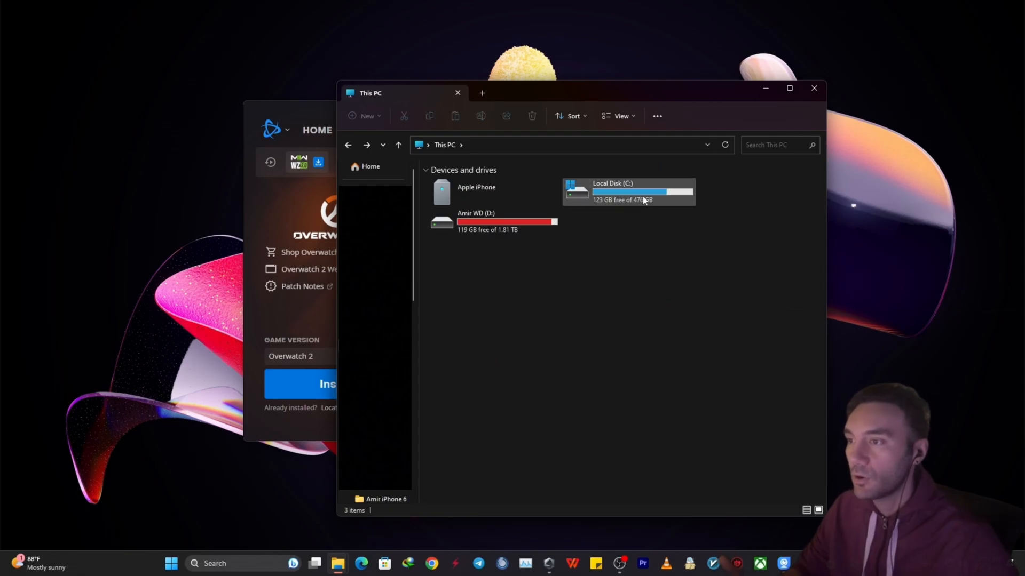
{"action": "mouse_move", "coordinate": [635, 196]}
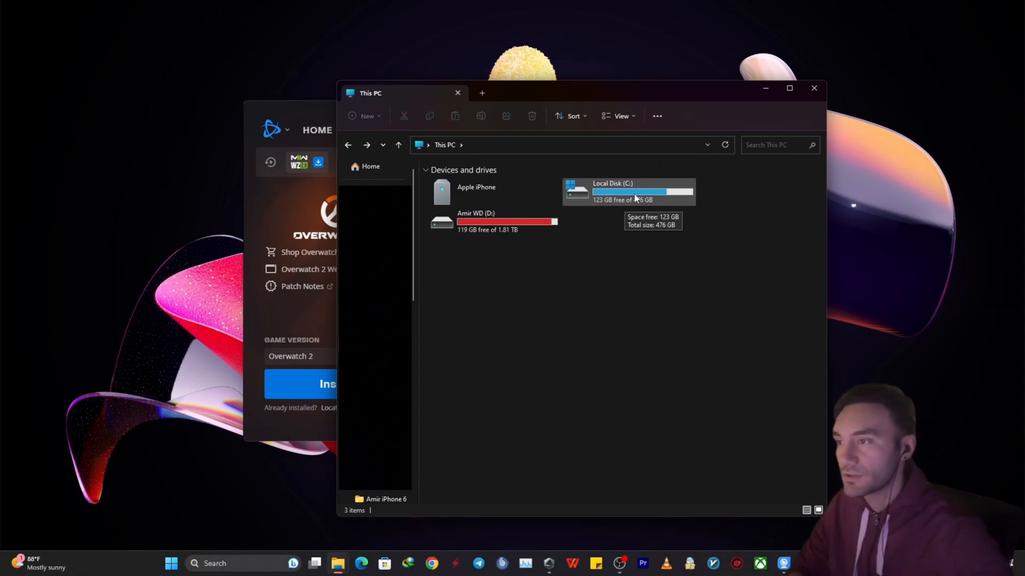
{"action": "mouse_move", "coordinate": [606, 200]}
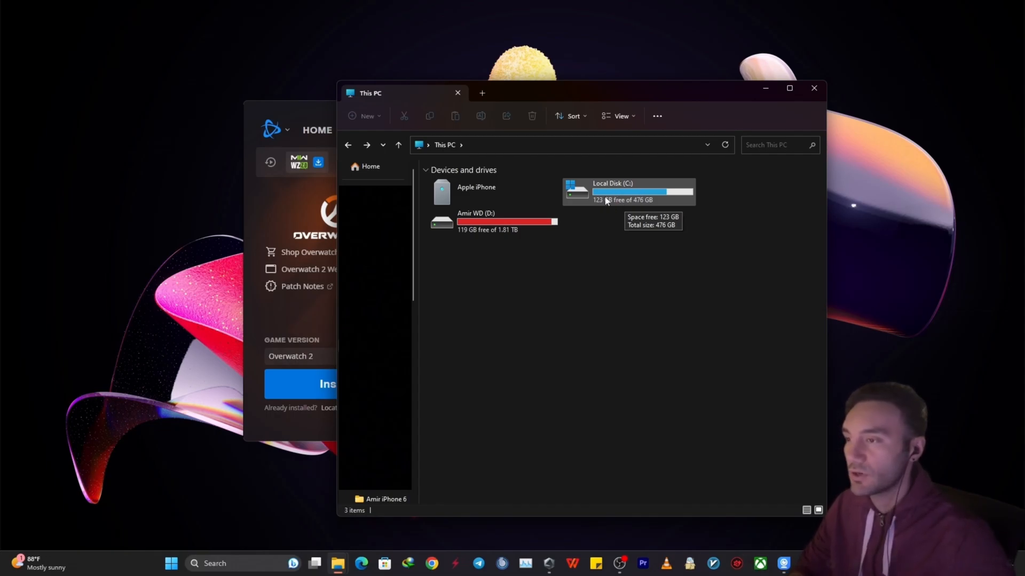
{"action": "double_click", "coordinate": [627, 191]}
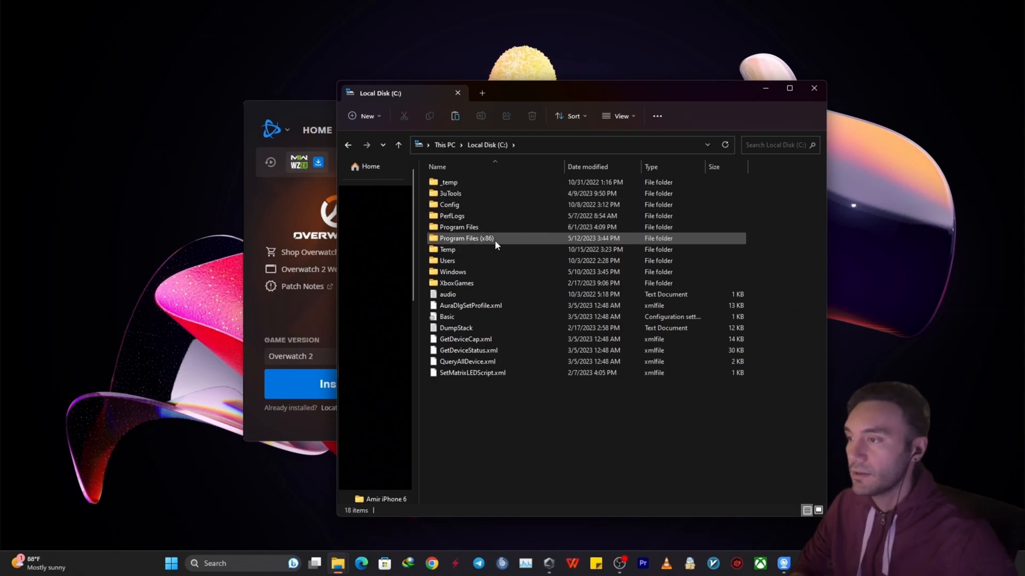
{"action": "mouse_move", "coordinate": [495, 243]}
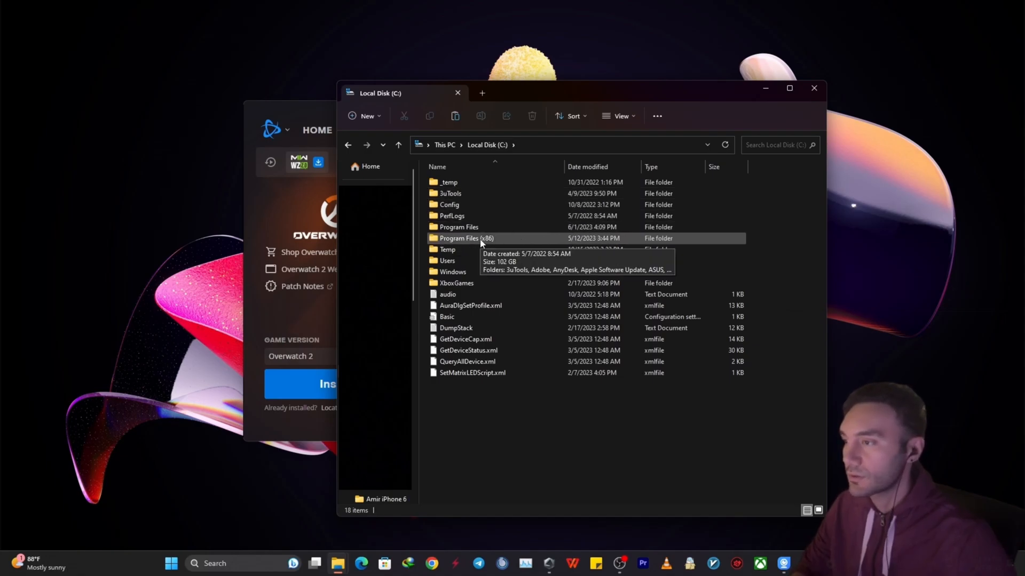
{"action": "double_click", "coordinate": [465, 238]}
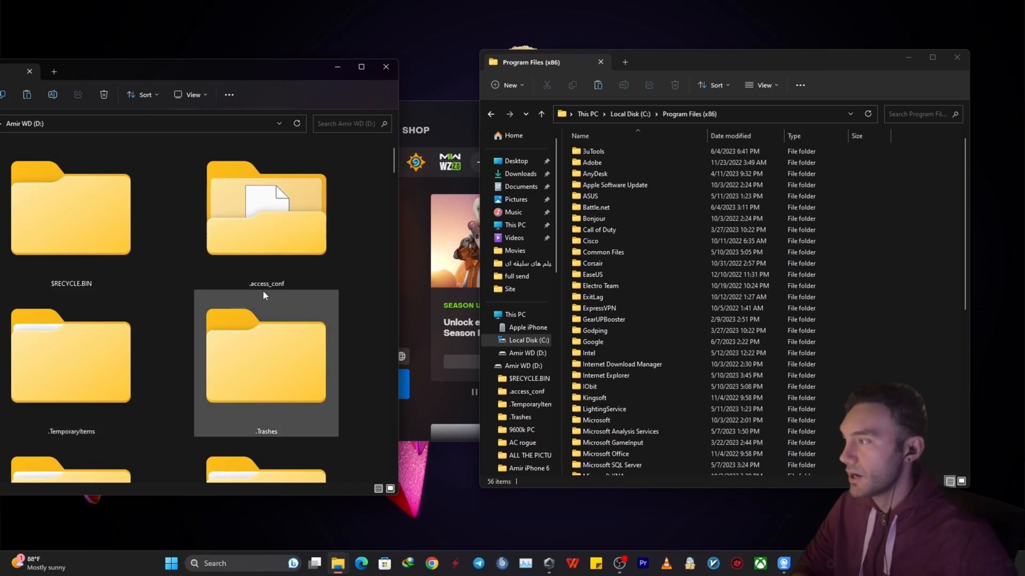
- Jump to the 29.9 GB Overwatch folder in Program Files (x86) by its name 'overwatch'
{"action": "type", "text": "overwatch"}
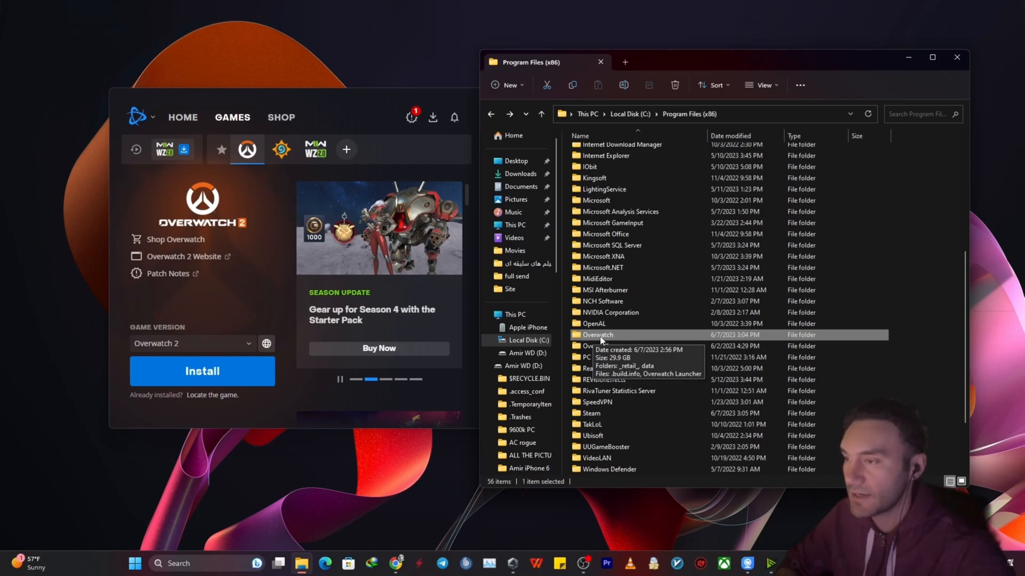
{"action": "mouse_move", "coordinate": [207, 404]}
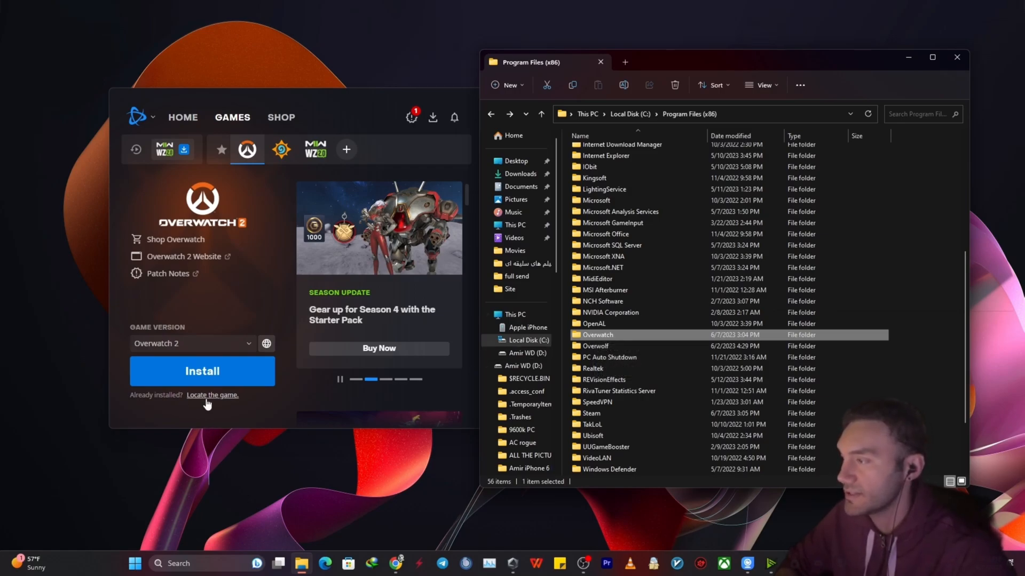
{"action": "left_click", "coordinate": [213, 395]}
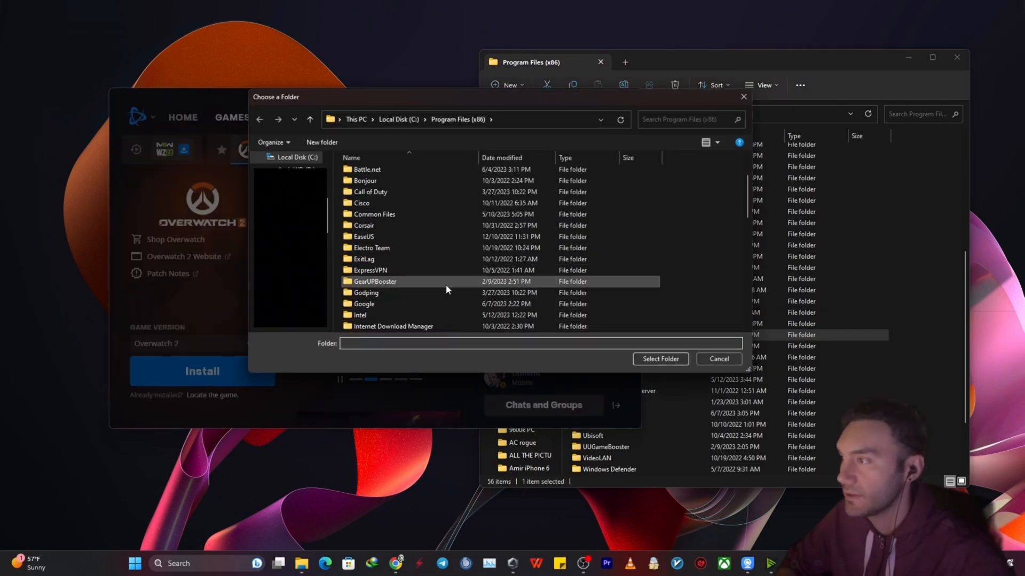
{"action": "scroll", "scroll_direction": "down", "scroll_amount": 3}
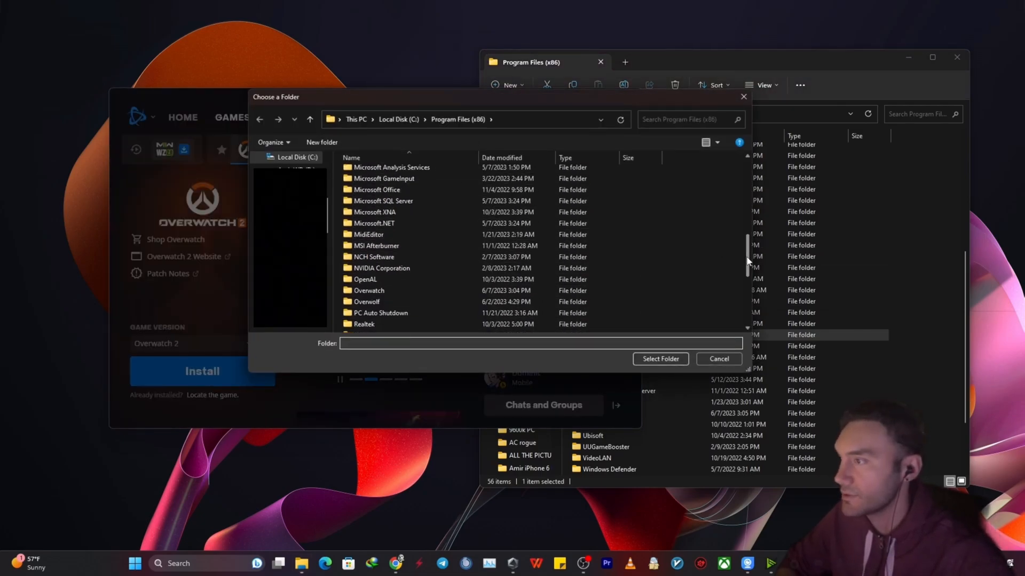
{"action": "double_click", "coordinate": [369, 291]}
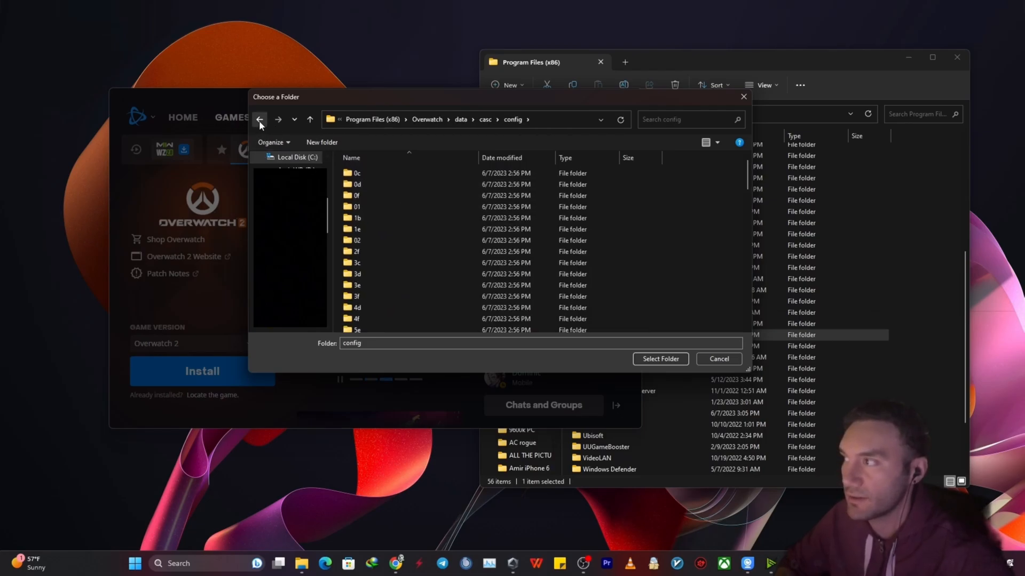
{"action": "left_click", "coordinate": [259, 119]}
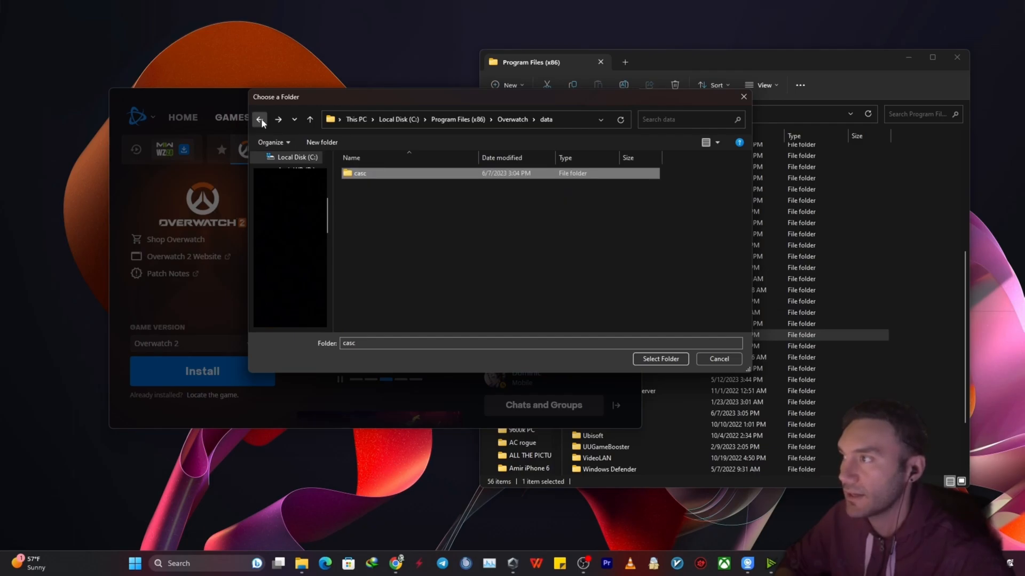
{"action": "left_click", "coordinate": [259, 119]}
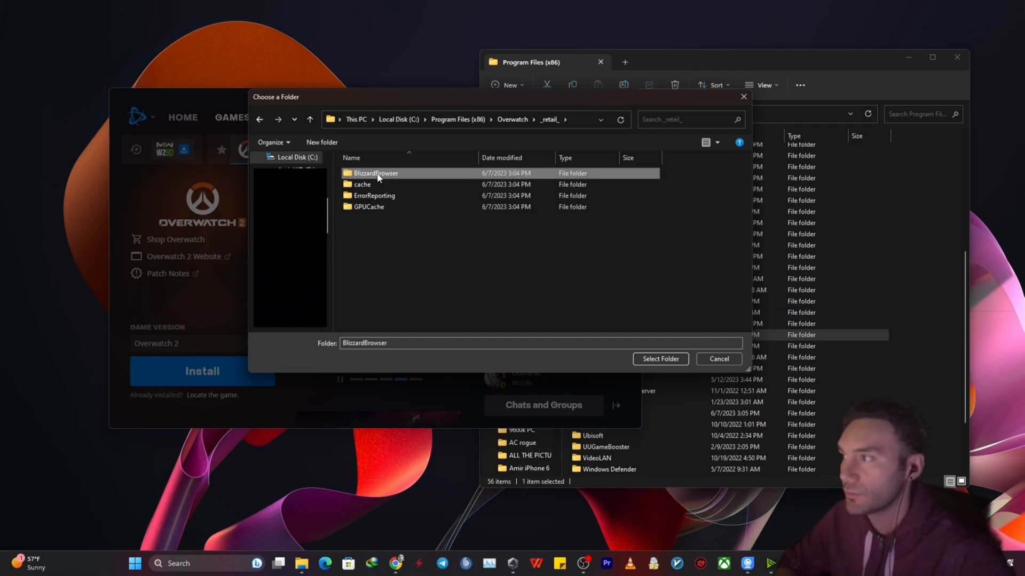
{"action": "double_click", "coordinate": [363, 183]}
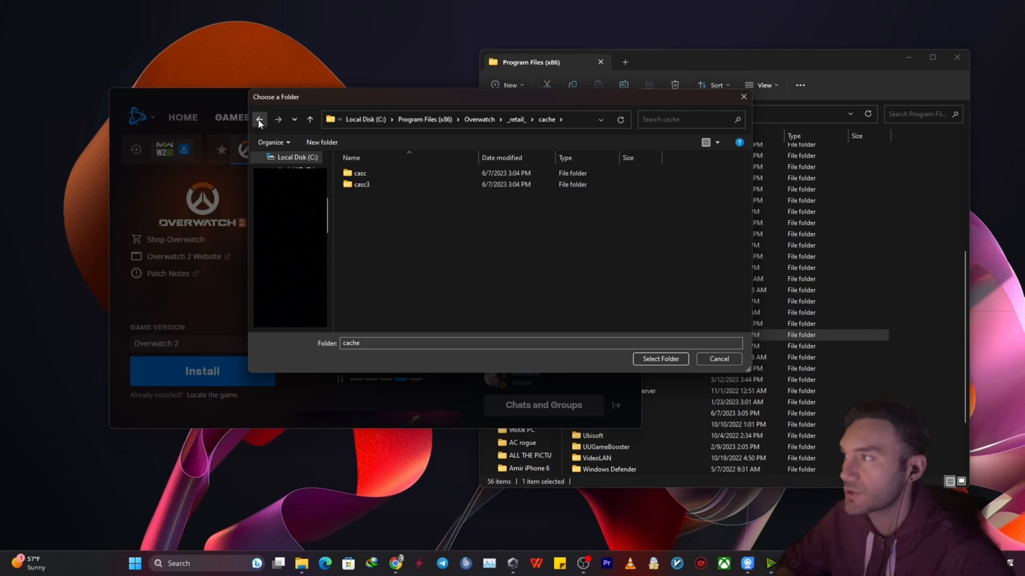
{"action": "left_click", "coordinate": [719, 359]}
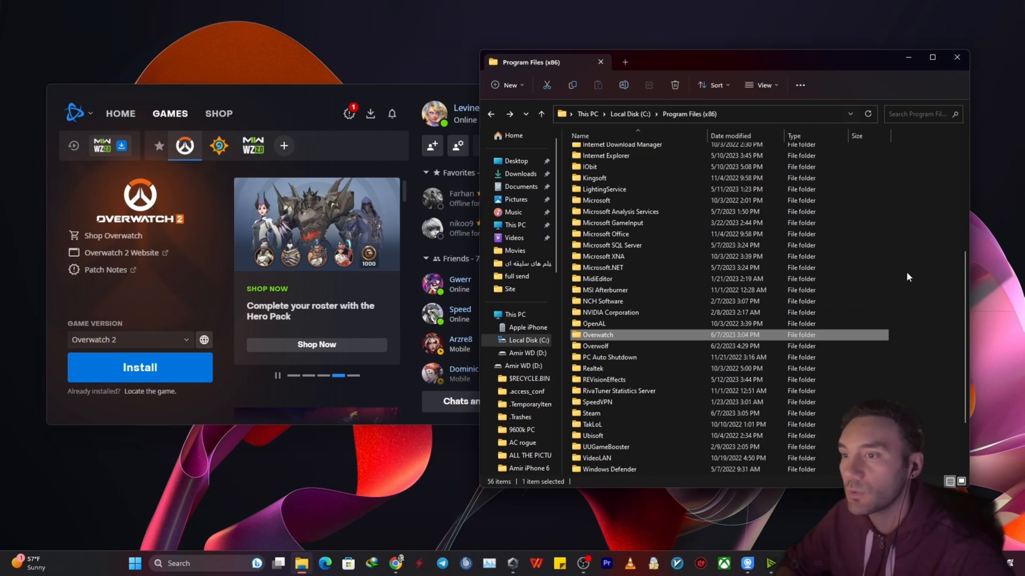
{"action": "mouse_move", "coordinate": [606, 336]}
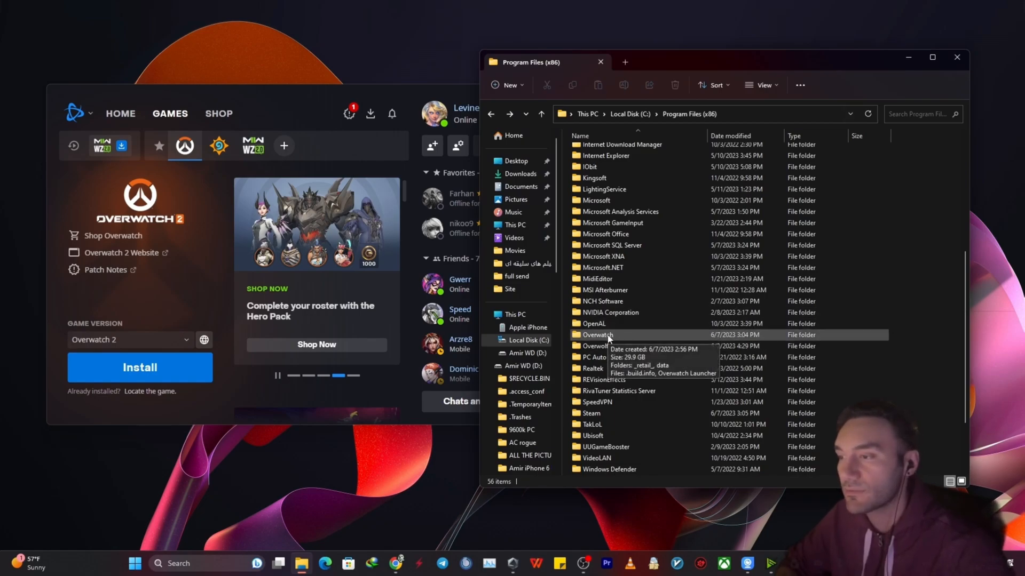
- Enter the Overwatch game folder on C: listing _retail_, data and Overwatch Launcher
{"action": "double_click", "coordinate": [597, 334]}
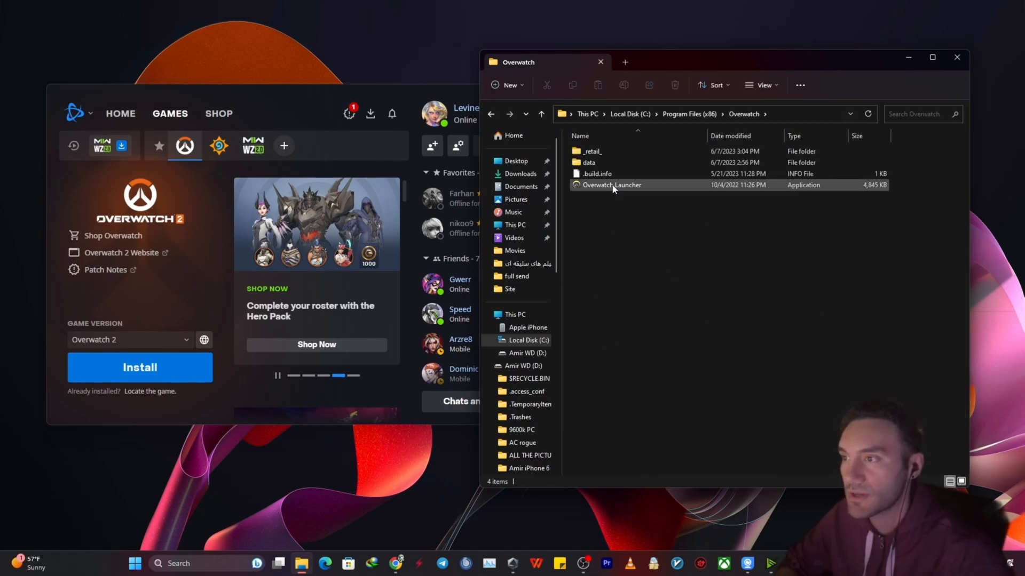
{"action": "mouse_move", "coordinate": [614, 188]}
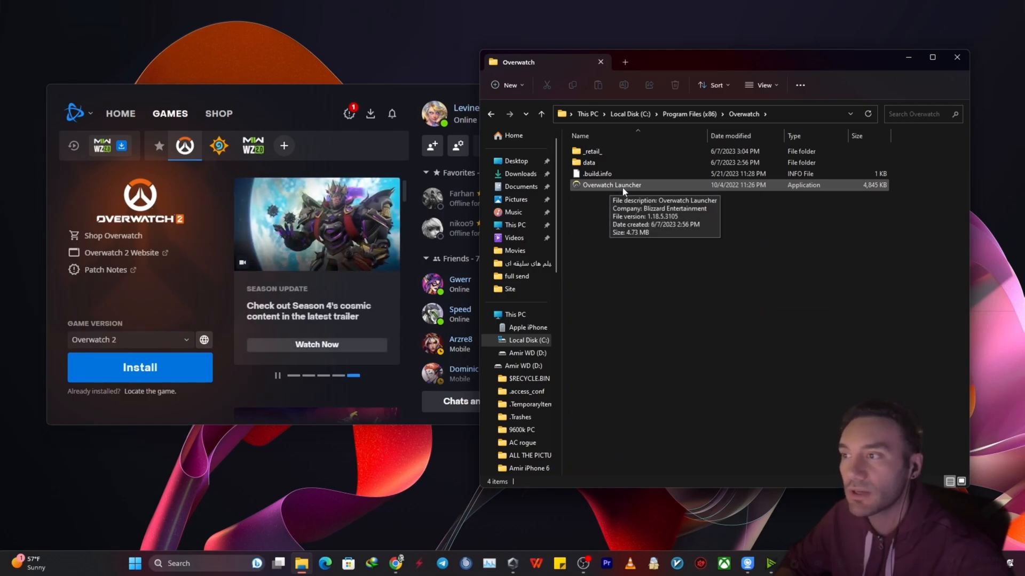
{"action": "mouse_move", "coordinate": [668, 190]}
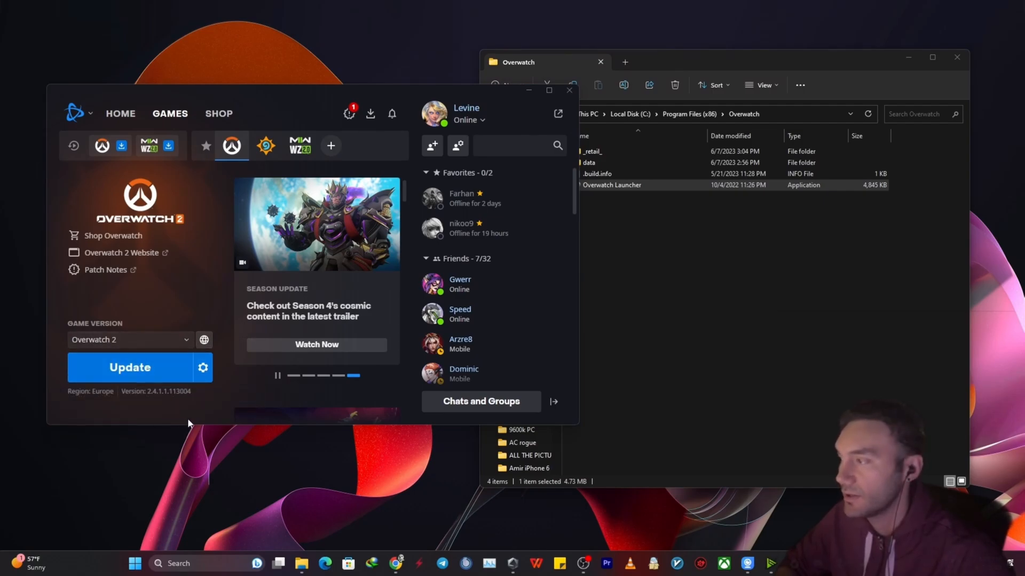
{"action": "mouse_move", "coordinate": [203, 368]}
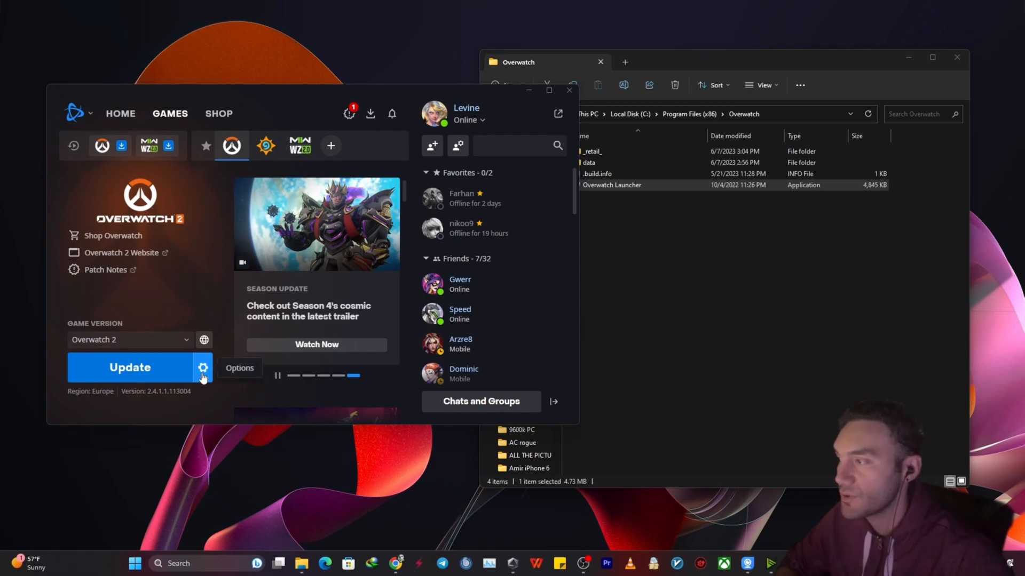
- Run Scan and Repair on Overwatch 2 so Battle.net shows Play for version 2.4.1.1.113004
{"action": "left_click", "coordinate": [203, 367]}
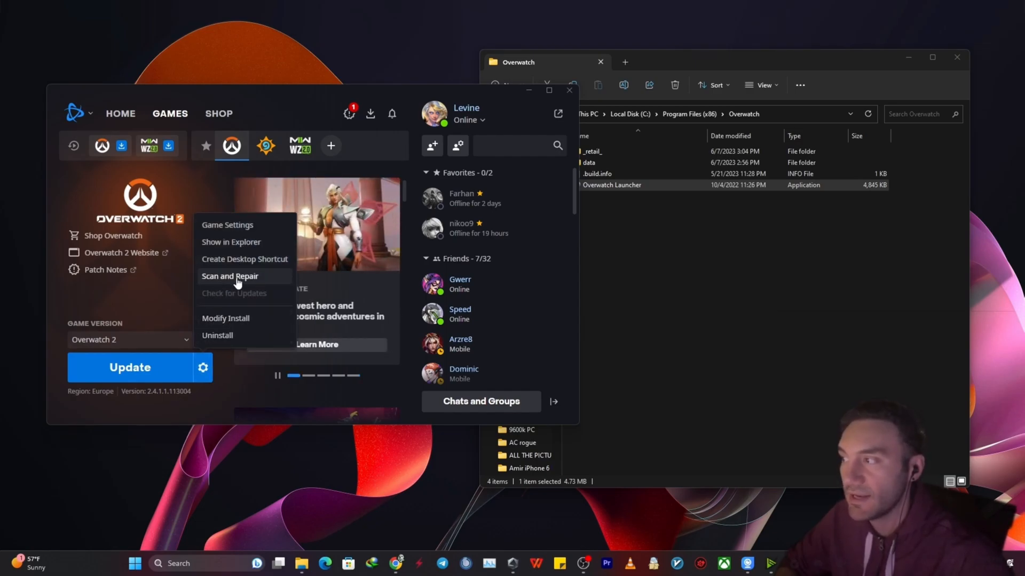
{"action": "left_click", "coordinate": [229, 276]}
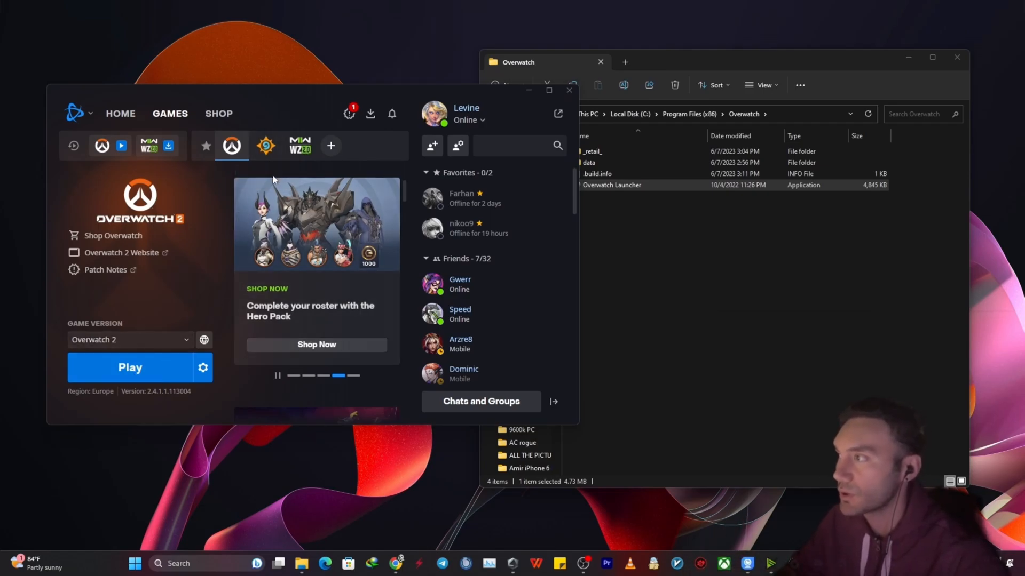
{"action": "mouse_move", "coordinate": [202, 367]}
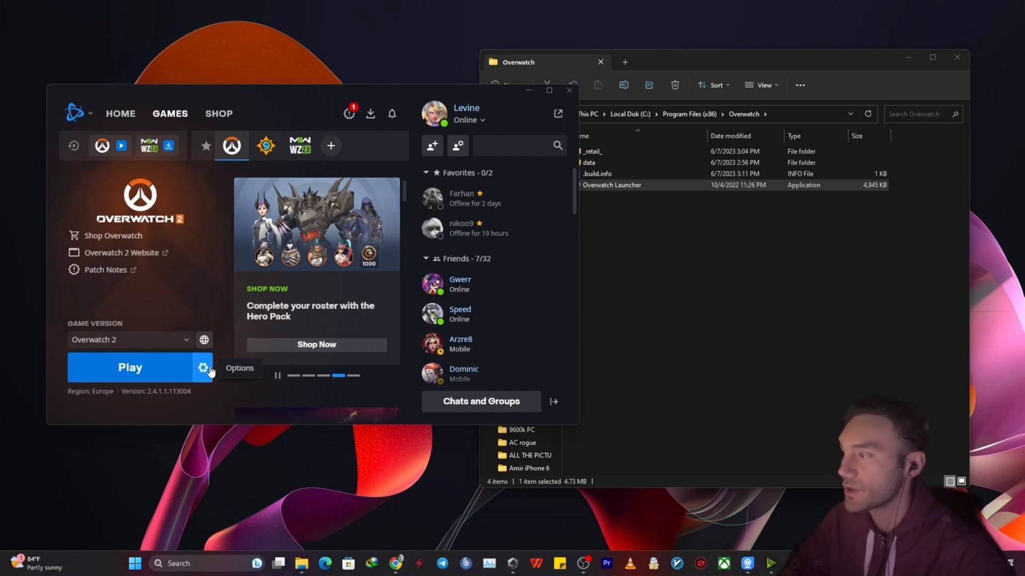
{"action": "mouse_move", "coordinate": [204, 391]}
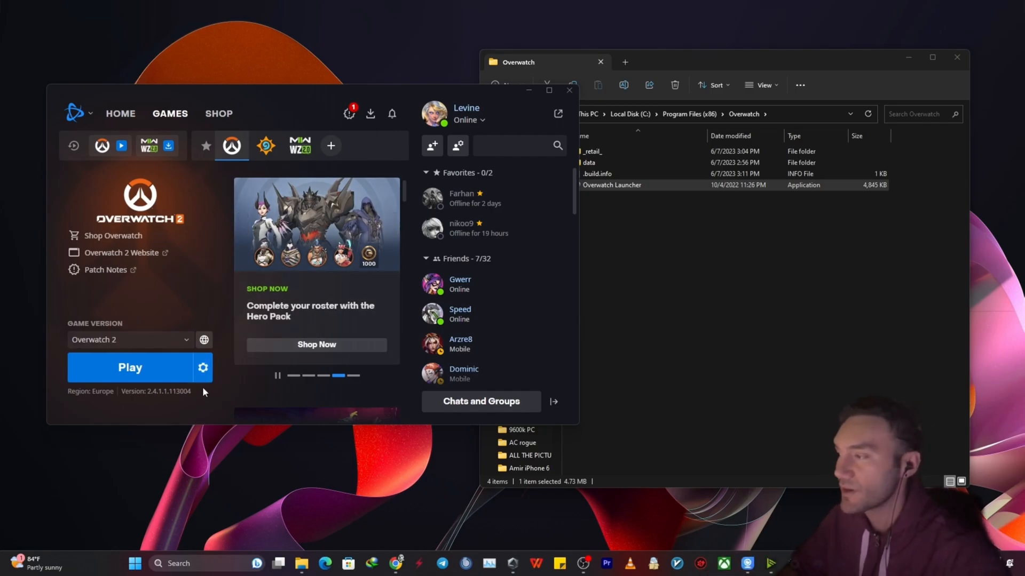
{"action": "mouse_move", "coordinate": [229, 406]}
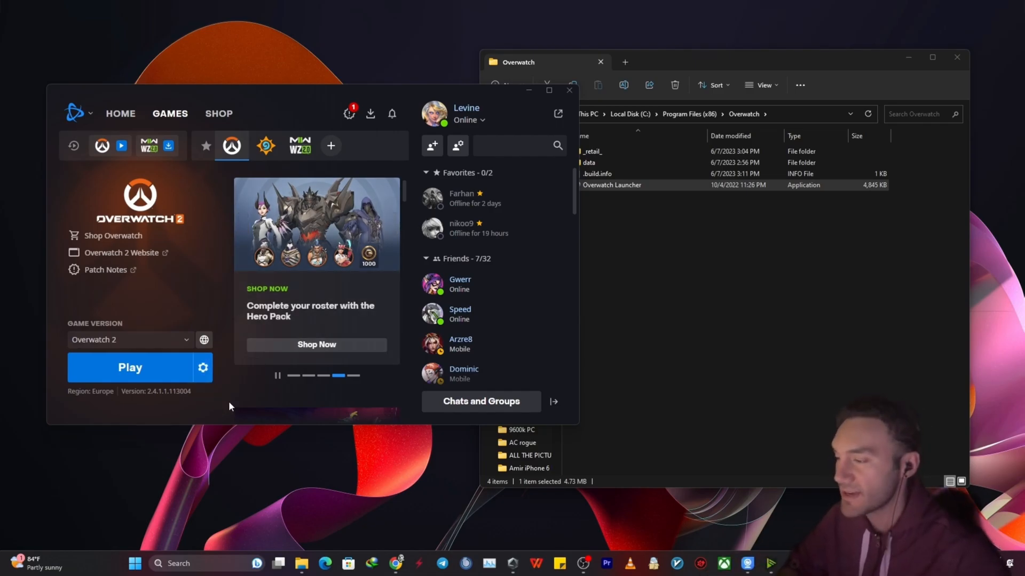